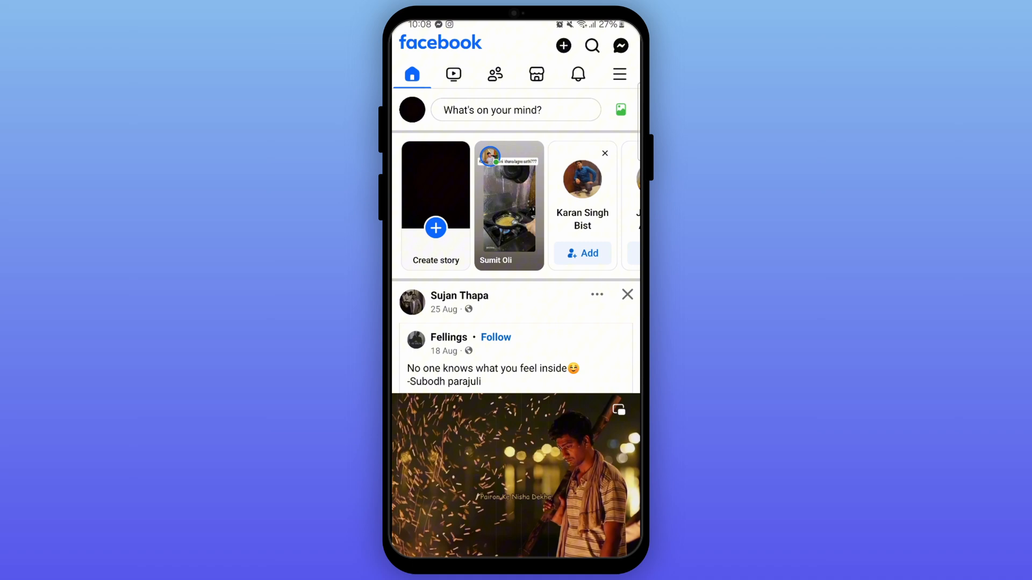
Open Facebook search from the top of the home feed
left_click(590, 45)
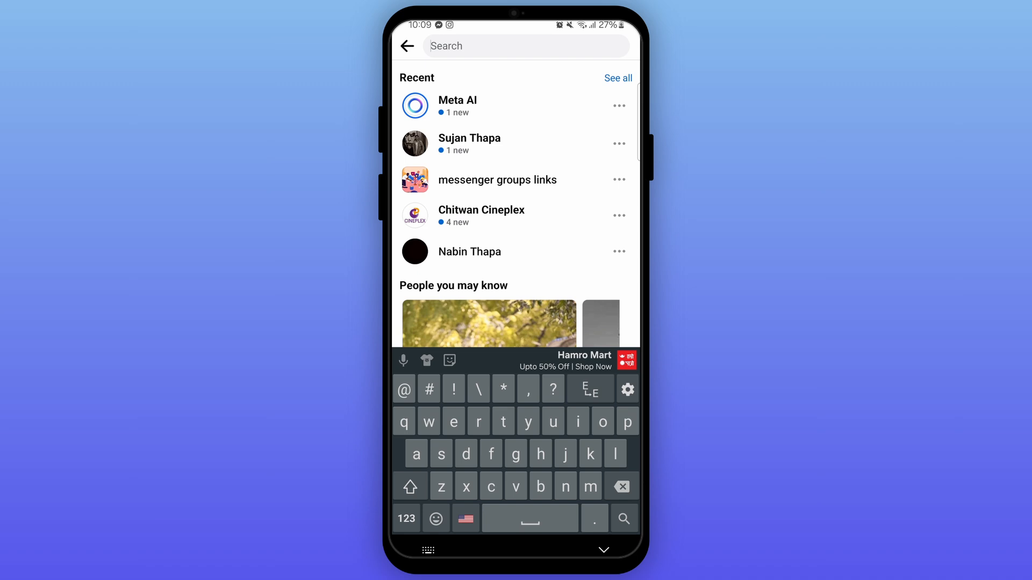
Search 'minecraft', filter to Groups, and join the Minecraft Nepal group
type("minecraft")
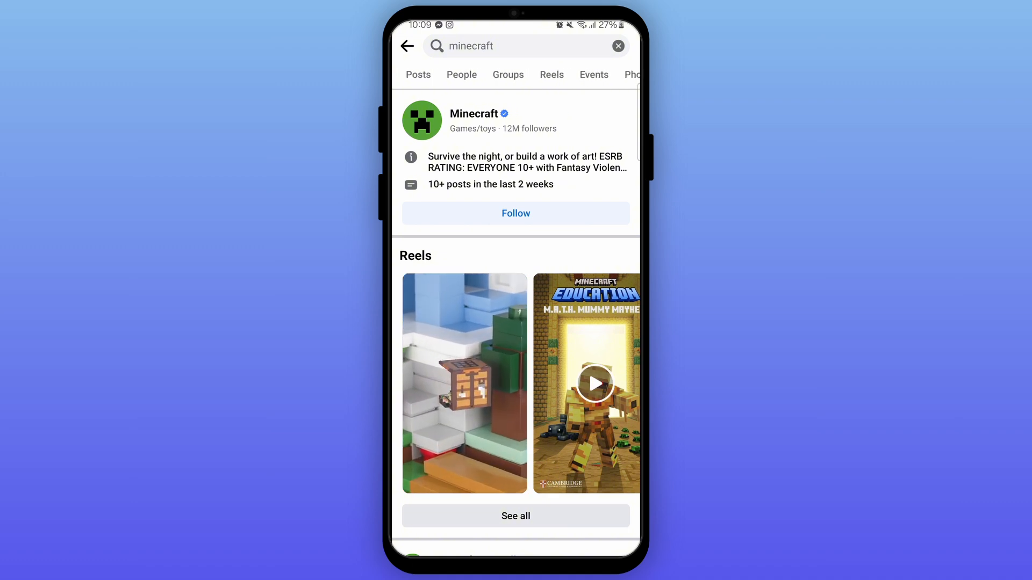
left_click(508, 74)
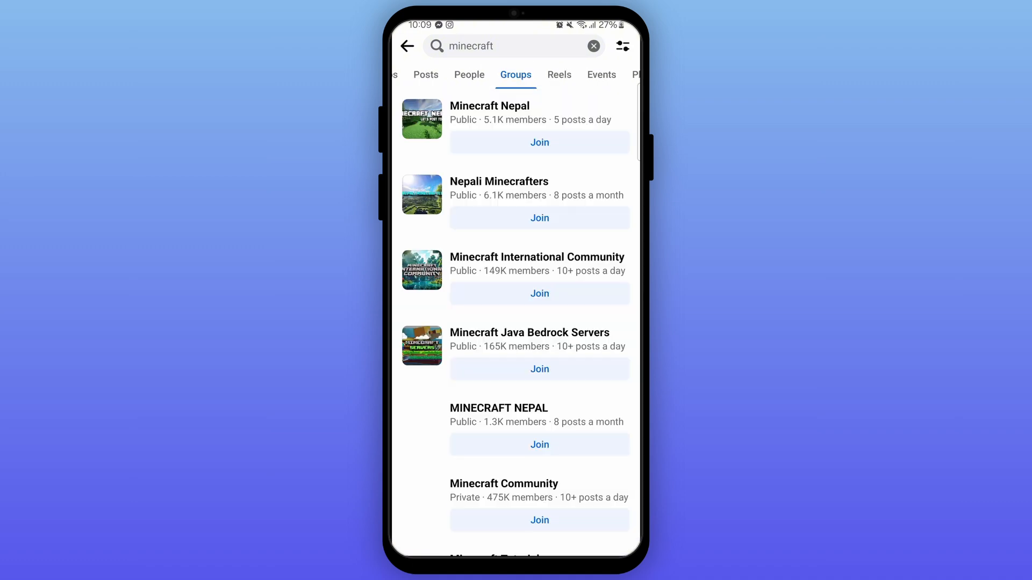
left_click(490, 106)
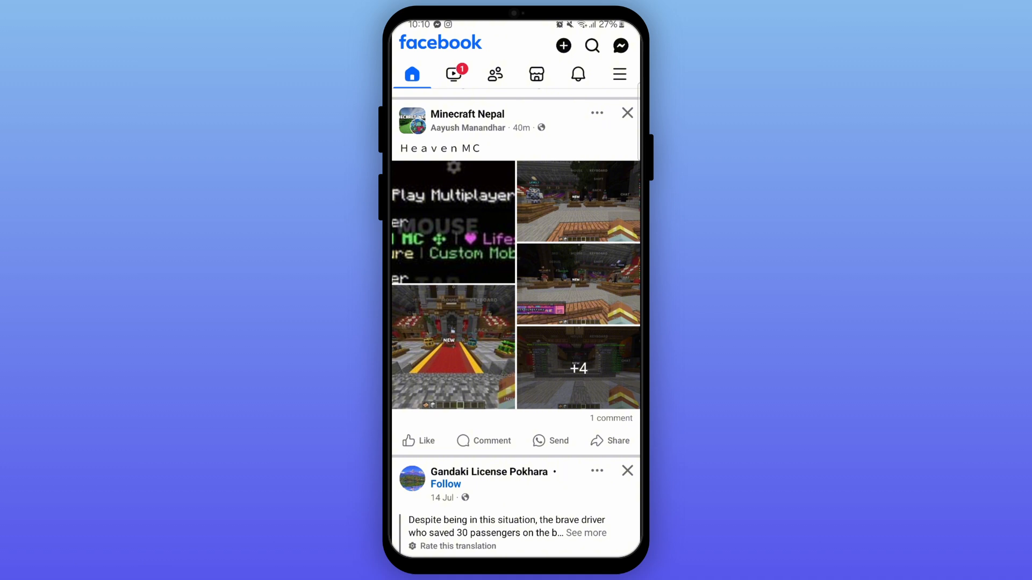
Browse the Minecraft Nepal post's options menu, then open the main menu
scroll("down", 3)
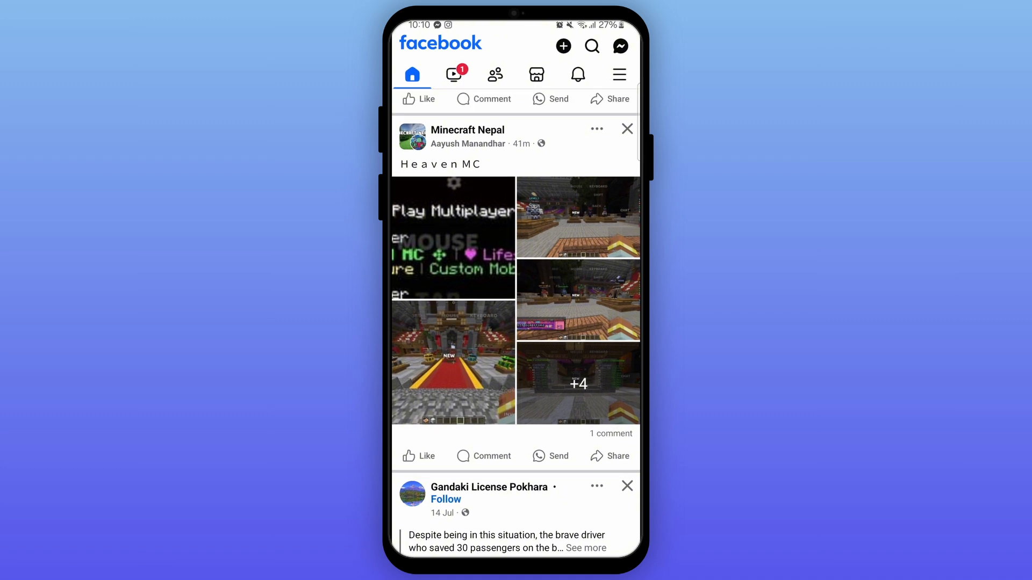
left_click(596, 129)
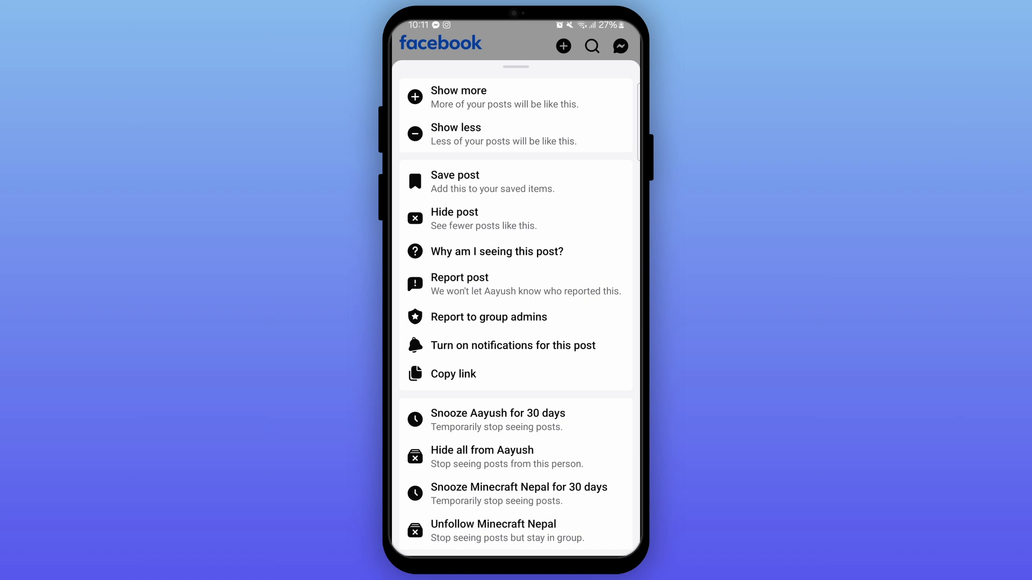
scroll("up", 3)
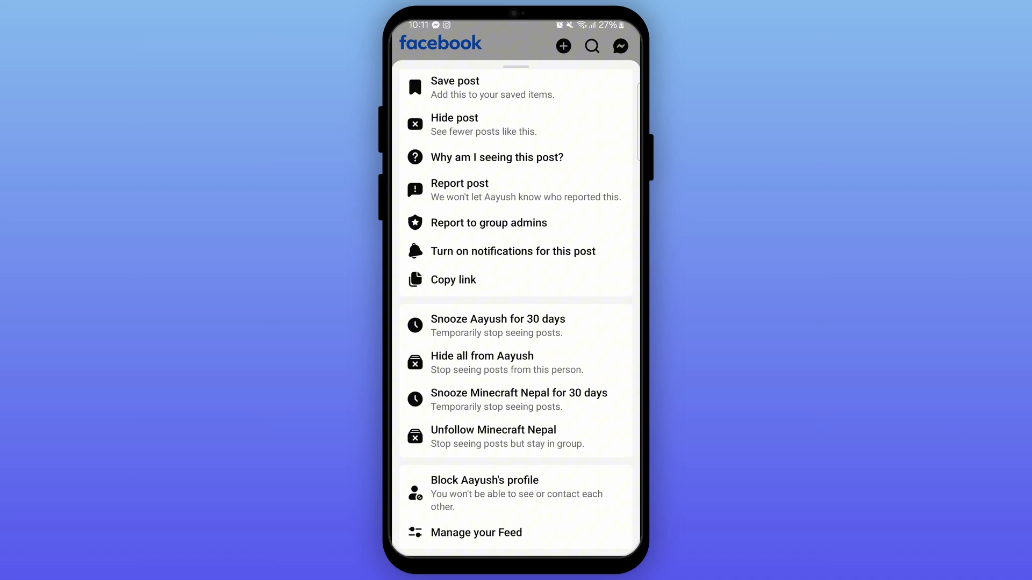
scroll("up", 3)
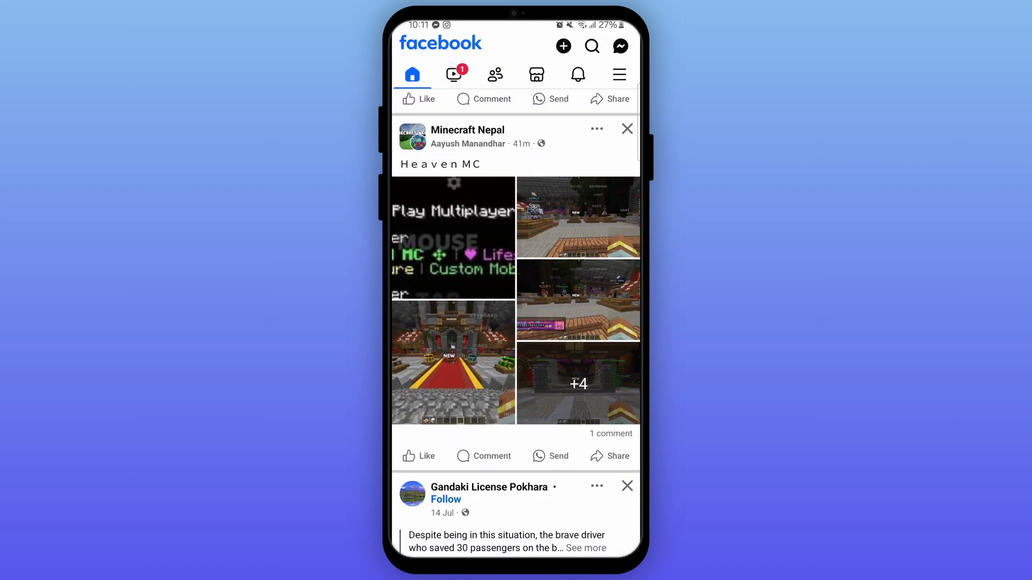
left_click(618, 74)
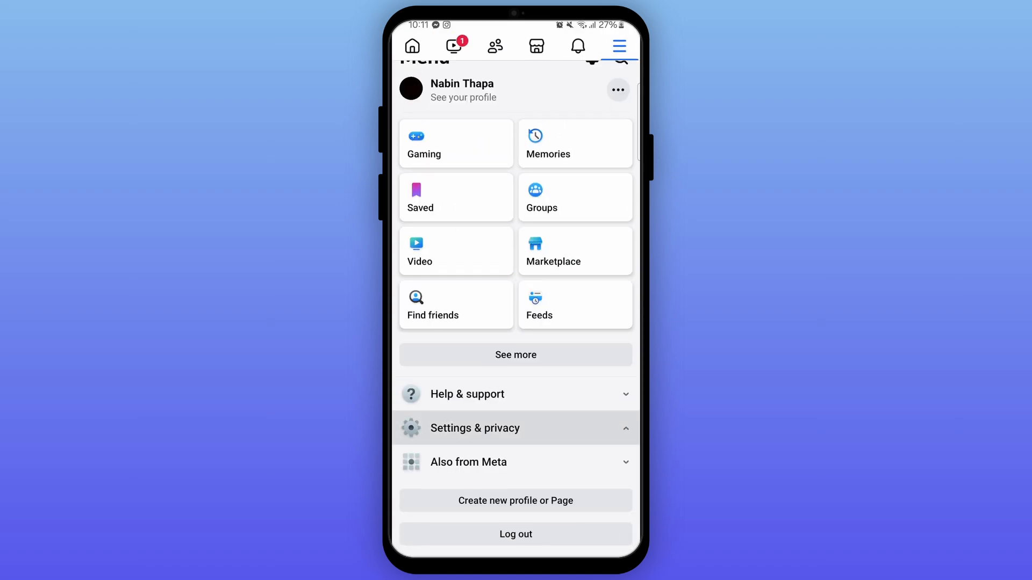
Go through Settings & privacy to Ad preferences and view all ad topics
left_click(474, 428)
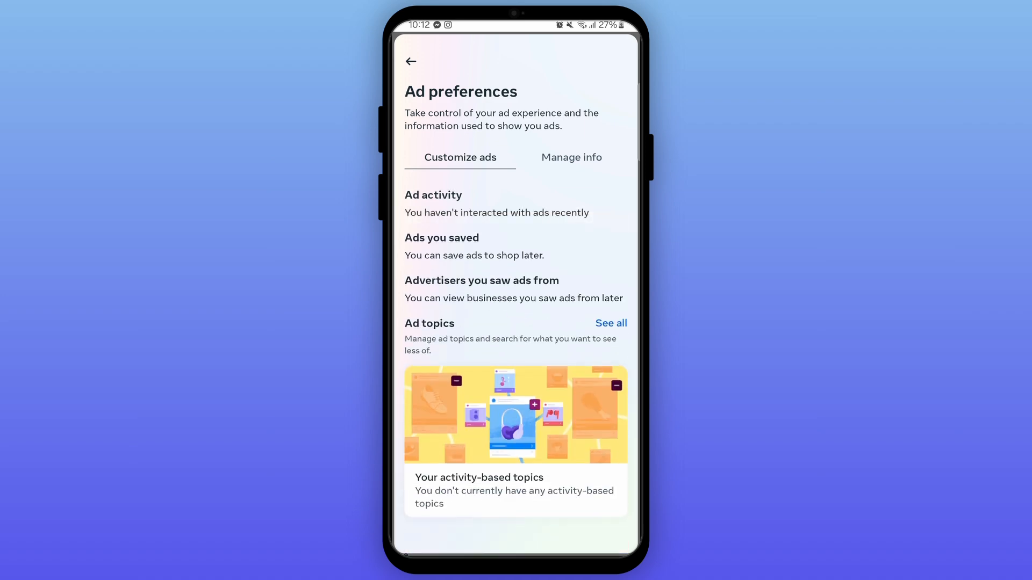
left_click(609, 323)
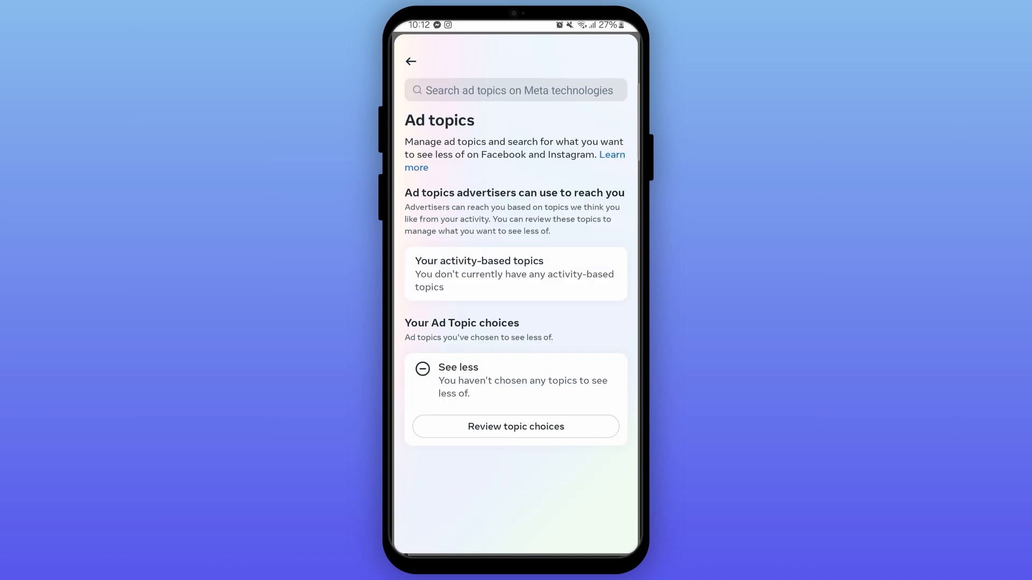
Open the 'Search ad topics on Meta technologies' field
left_click(520, 91)
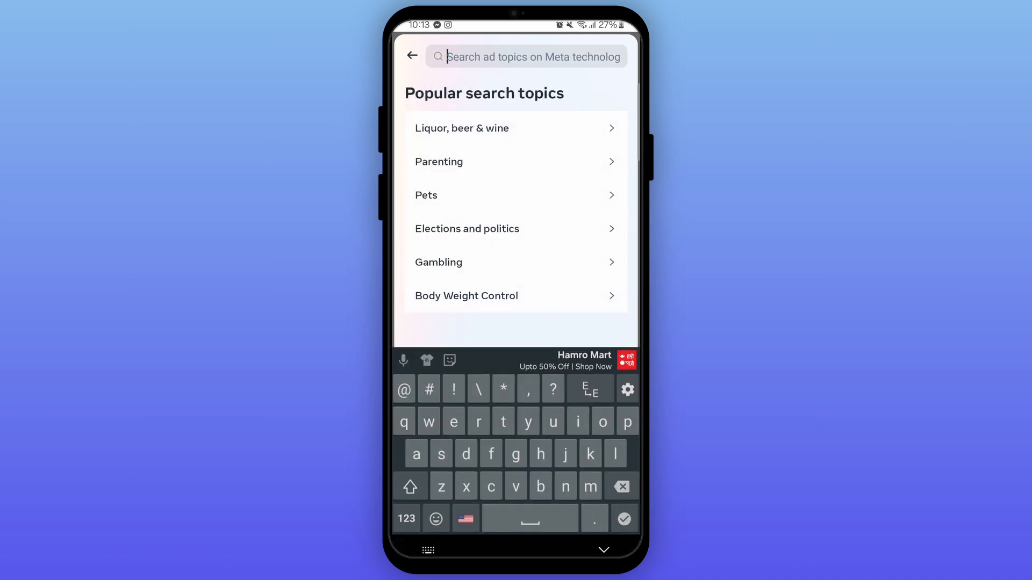
Search ad topics for 'minecraft' and mark Sandbox Video Games as See less
type("minecra")
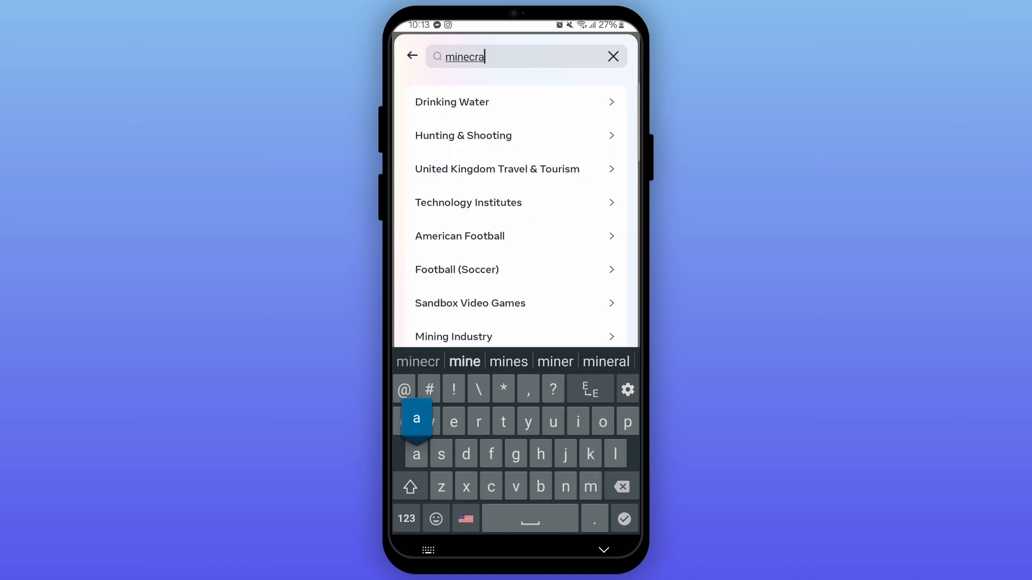
type("ft")
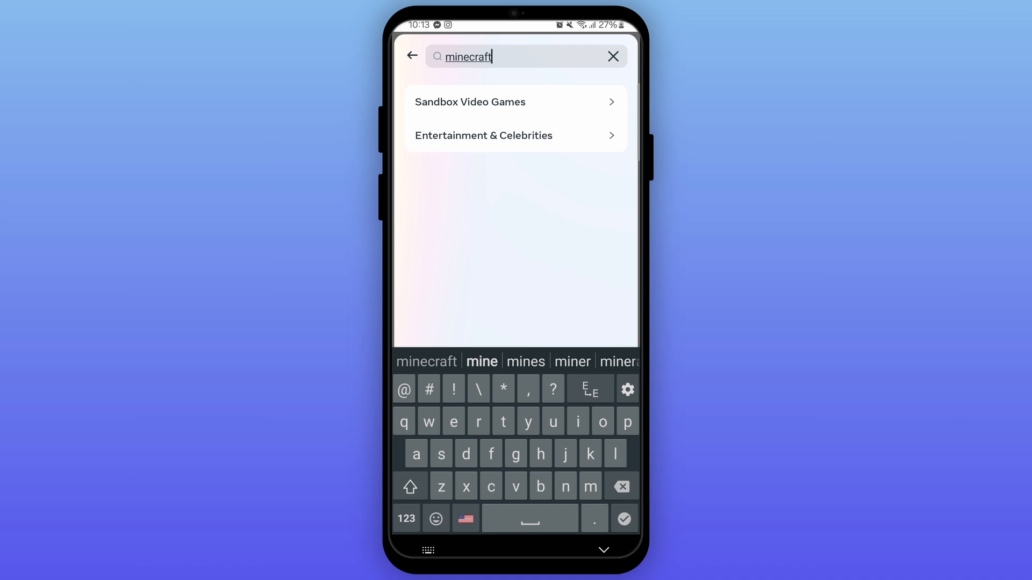
left_click(470, 102)
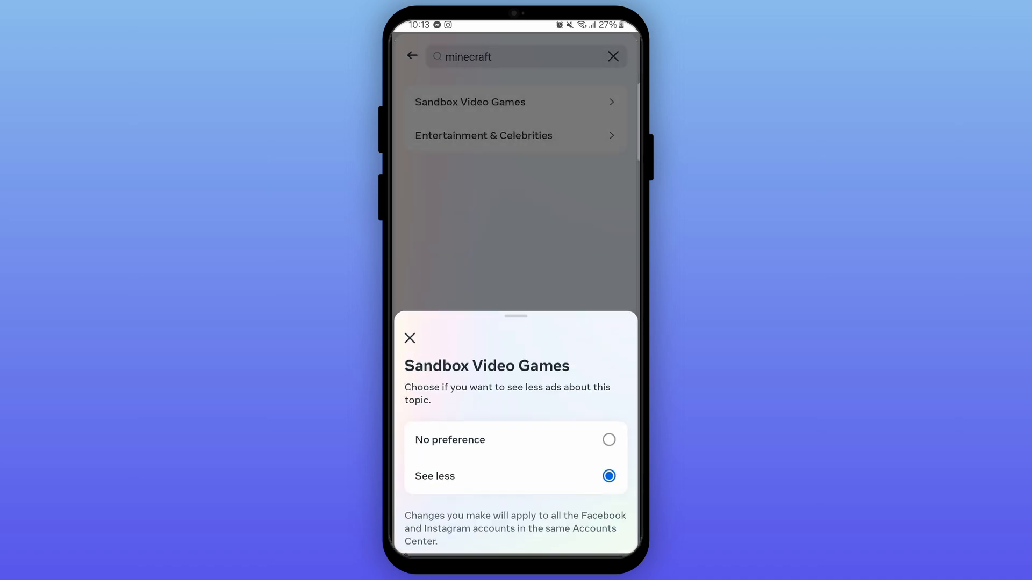
left_click(409, 337)
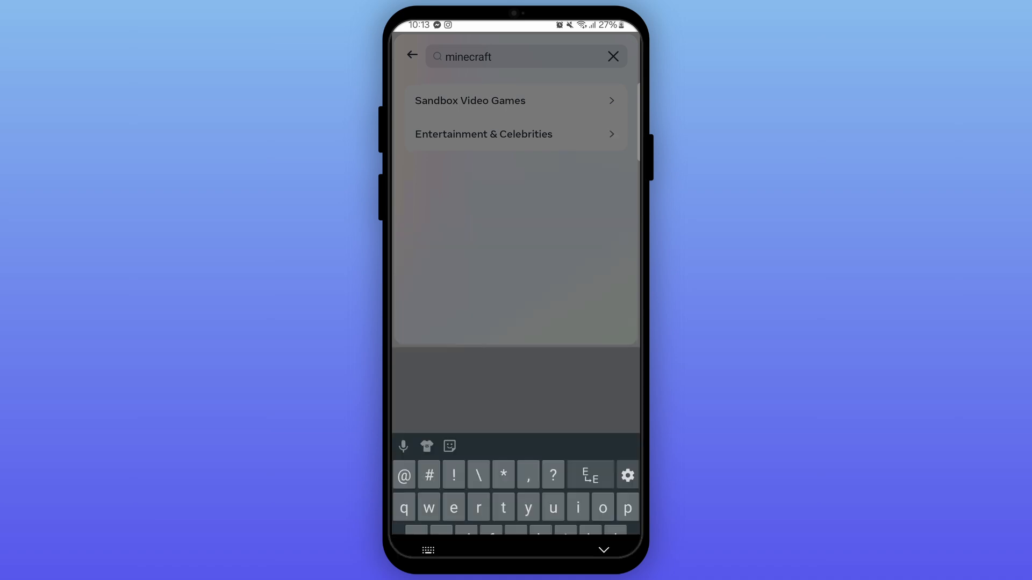